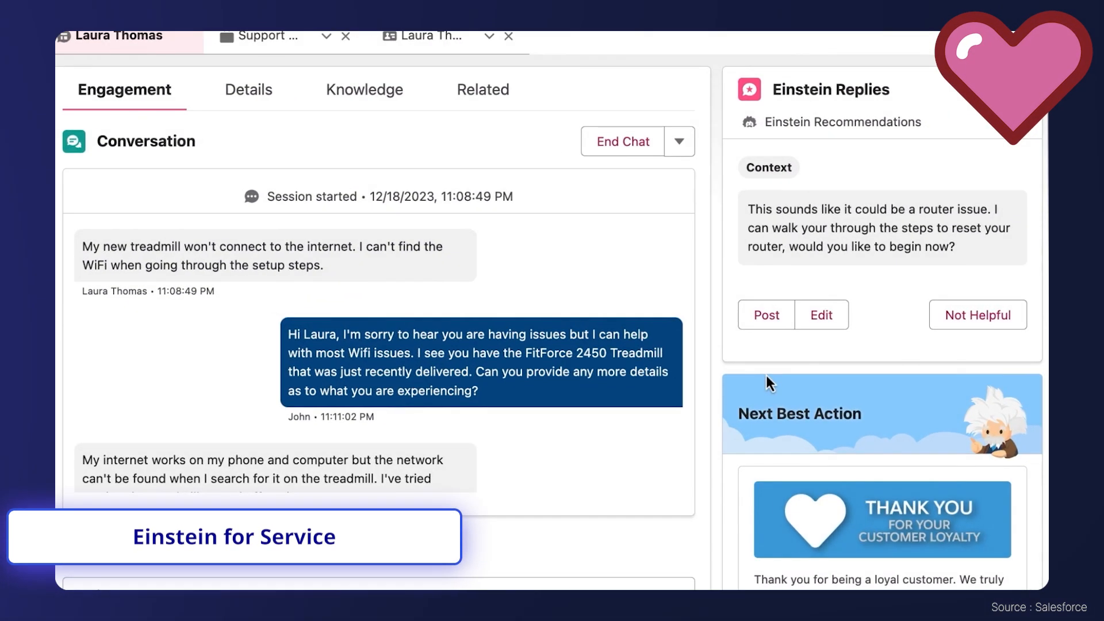
- Move to the Code Builder assistant holding the PropertyService lookup class request
scroll(down, 3)
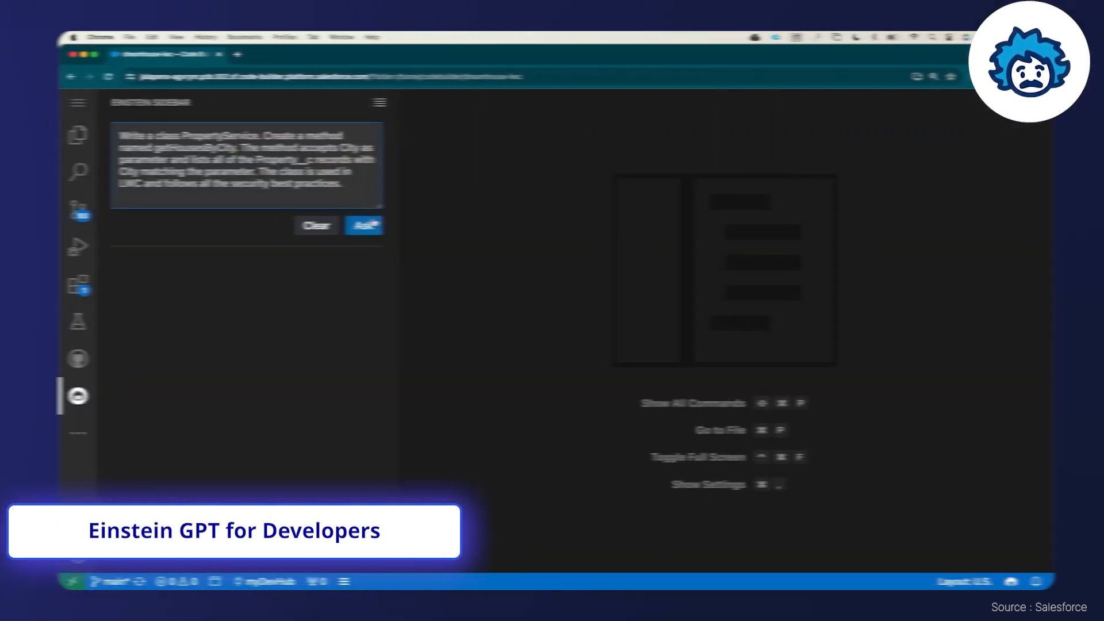
click(364, 226)
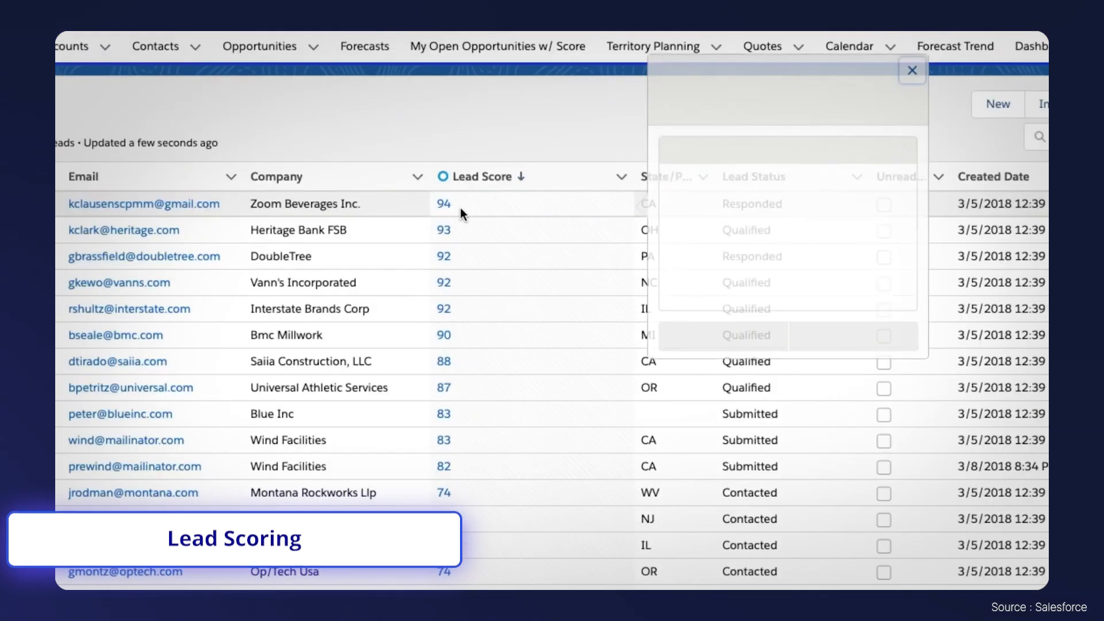
- Sort the Leads list by Lead Score descending, putting Zoom Beverages Inc. (94) first
click(443, 203)
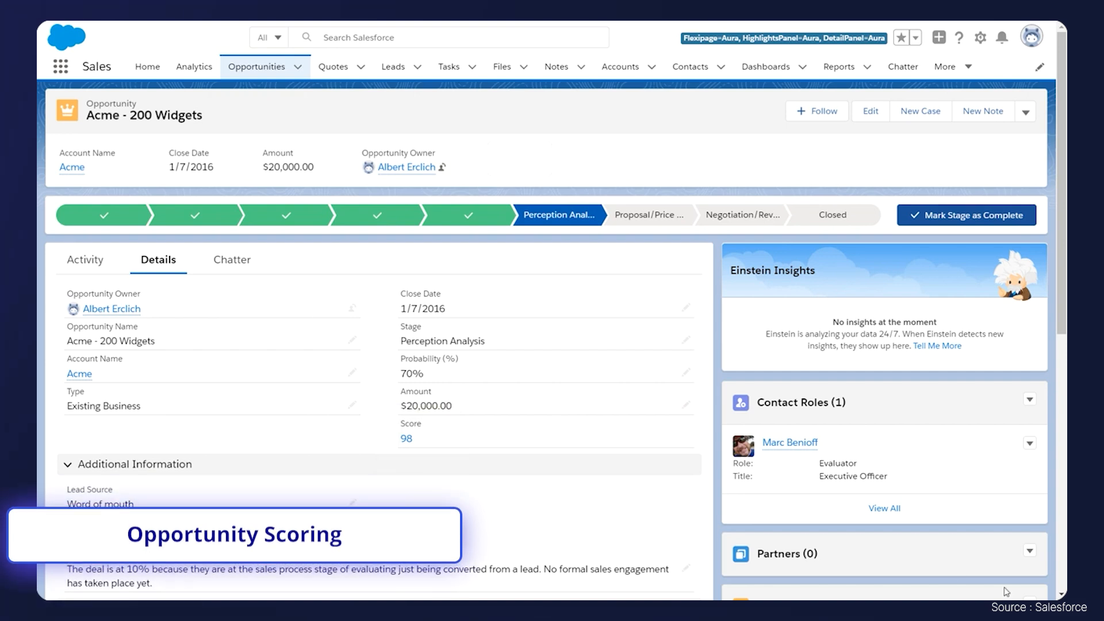
- Open the Acme - 200 Widgets opportunity details showing its score of 98
click(406, 436)
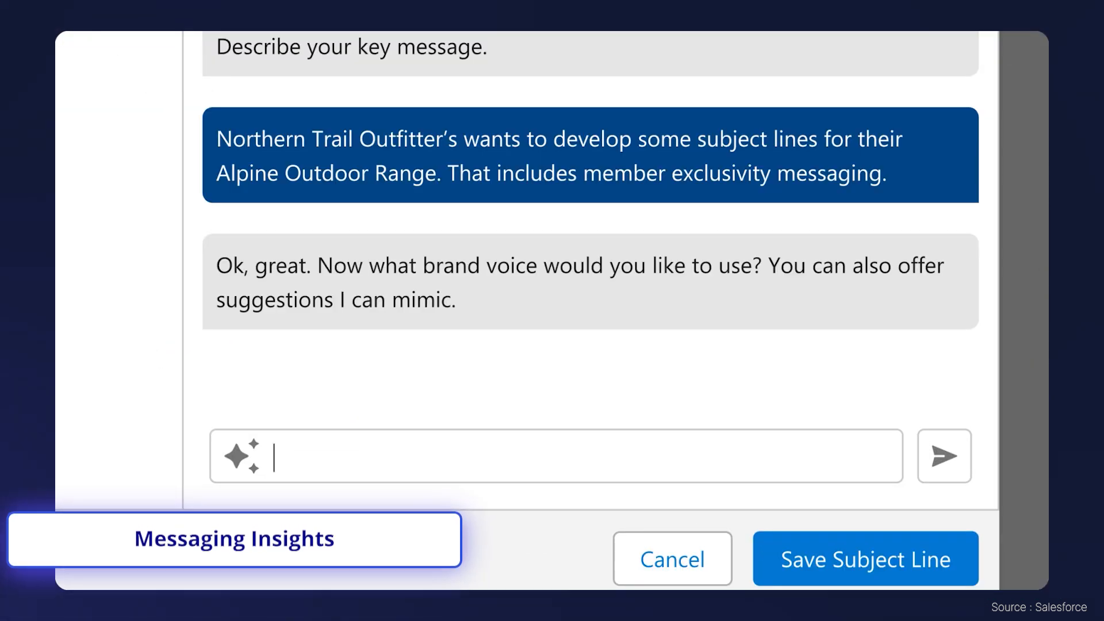
- Enter 'Adventurous, Ambitious, and Thrill-Seeking' as the brand voice reply without sending
text(Adventurous, Ambitious, and Thrill-Seeking)
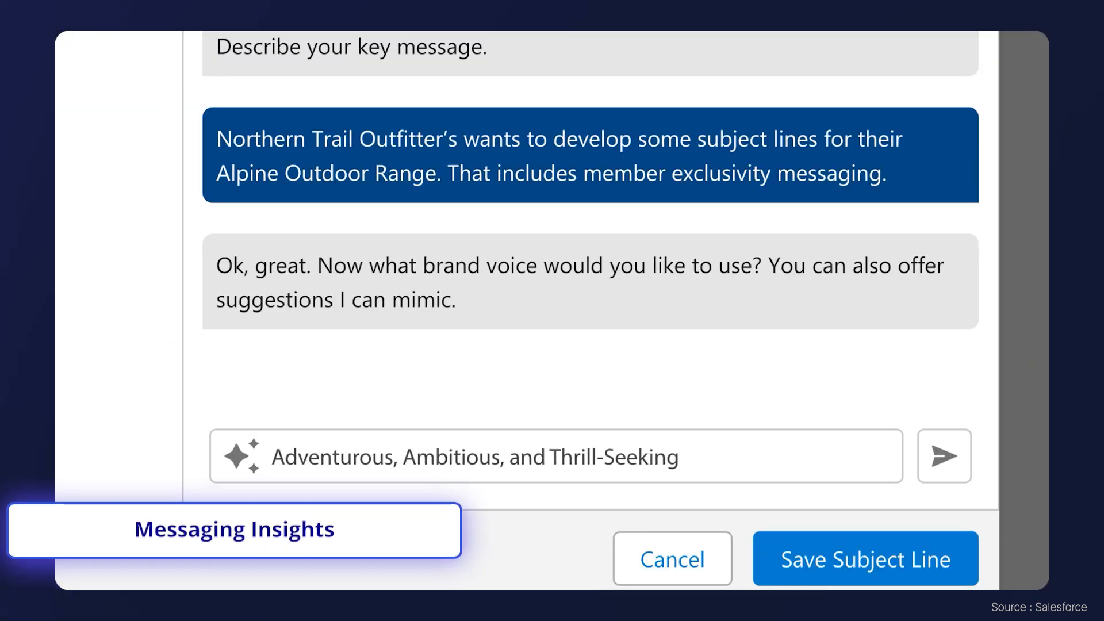